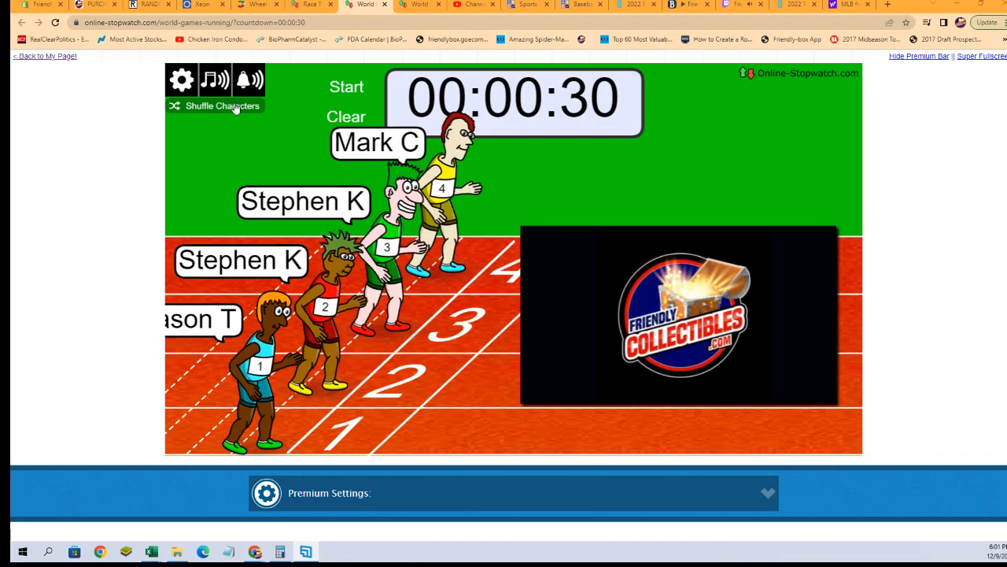
# Shuffle the four named runners' lanes twice, then start the 30-second race countdown.
pyautogui.click(181, 78)
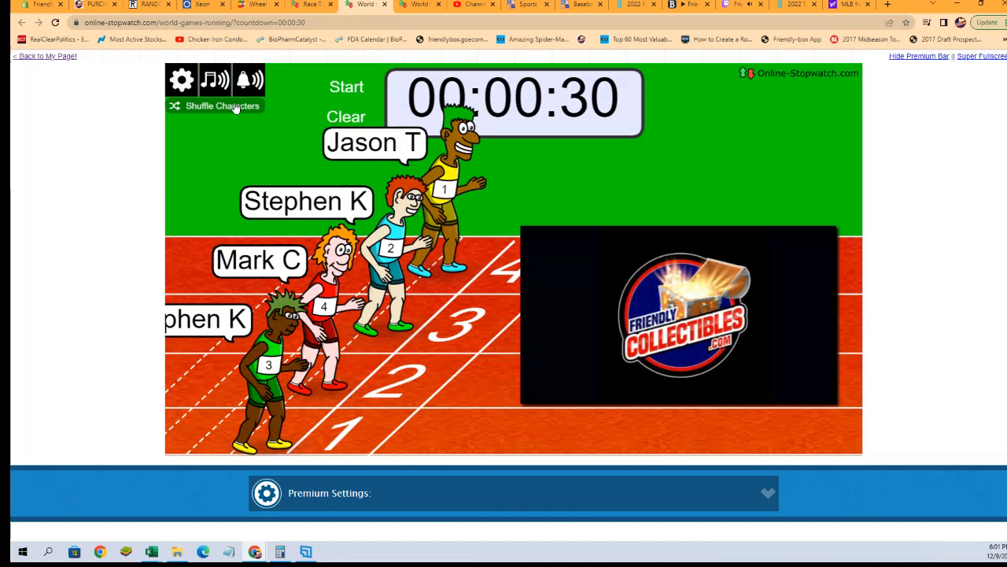
pyautogui.click(223, 105)
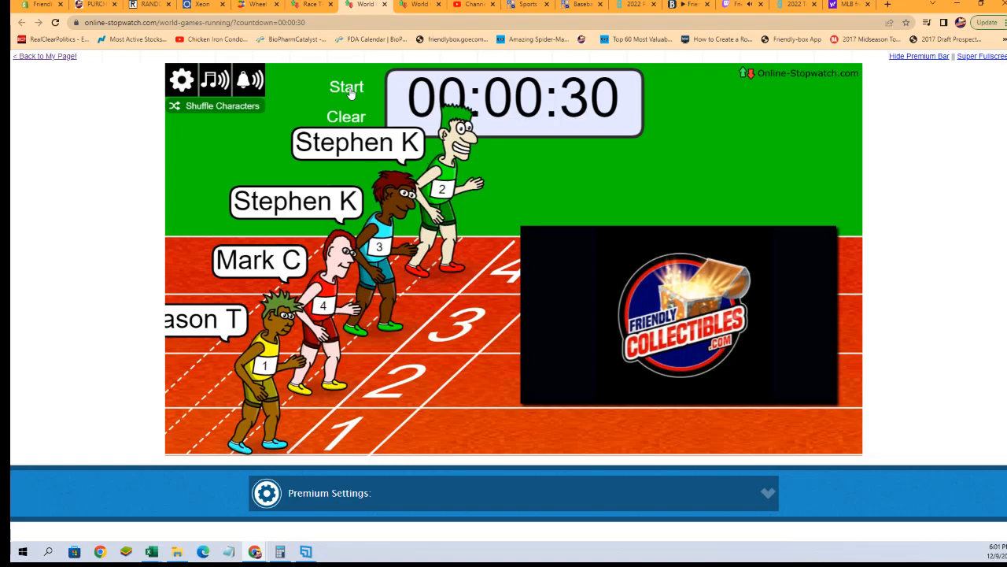
pyautogui.click(347, 86)
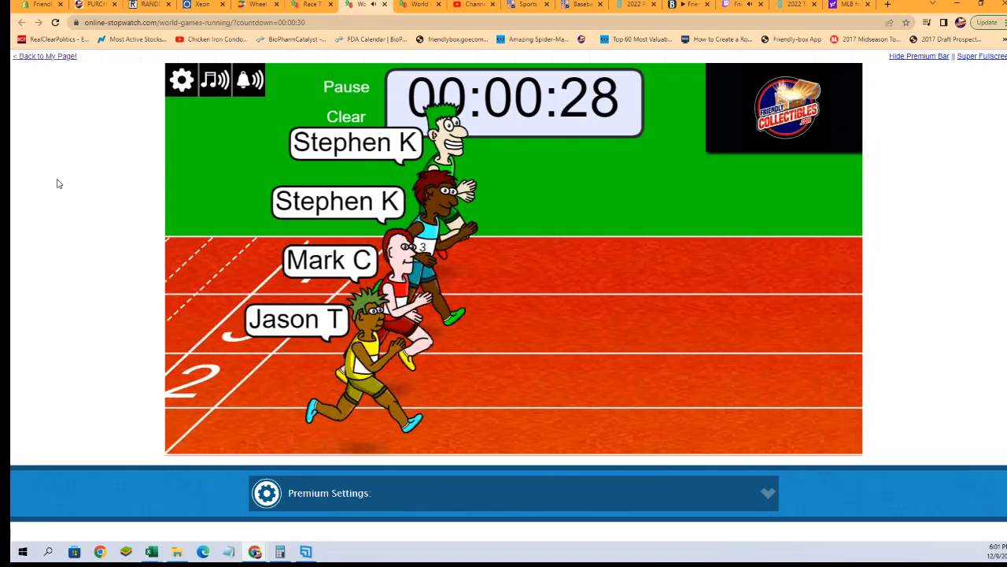